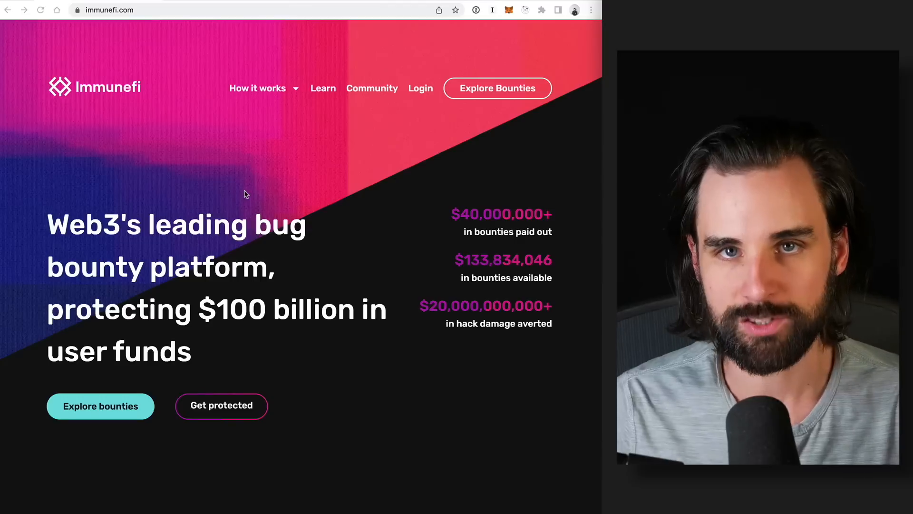
mouse_move(355, 192)
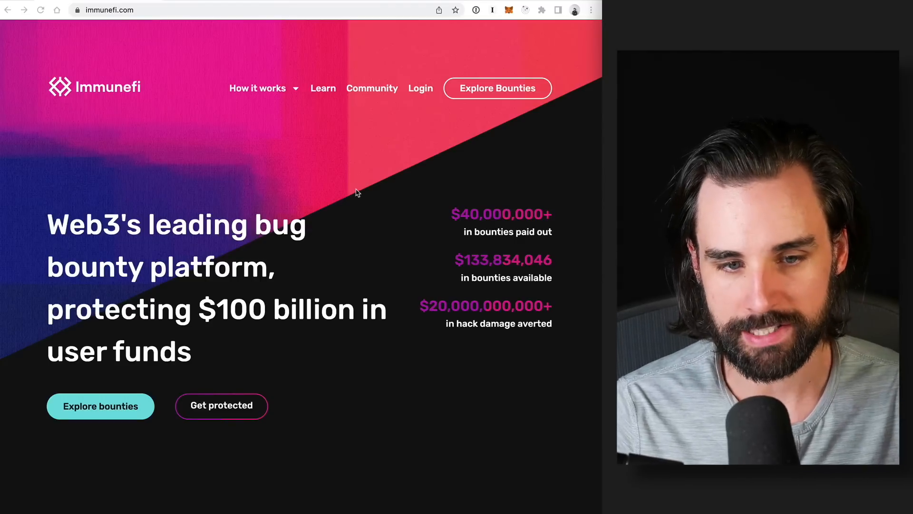
scroll("down", 3)
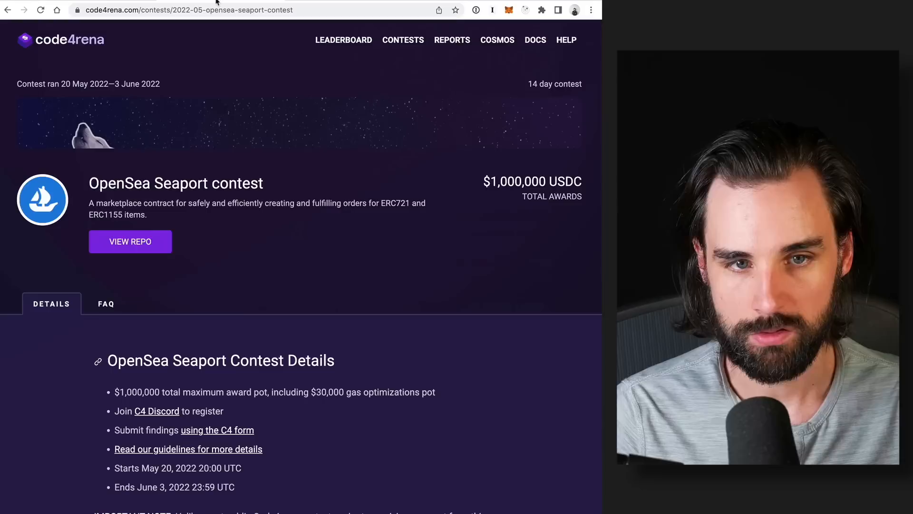
scroll("down", 3)
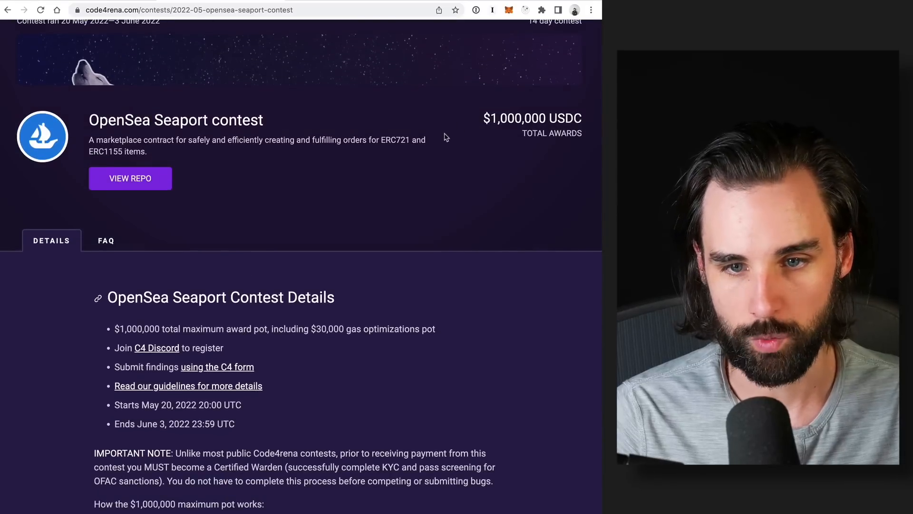